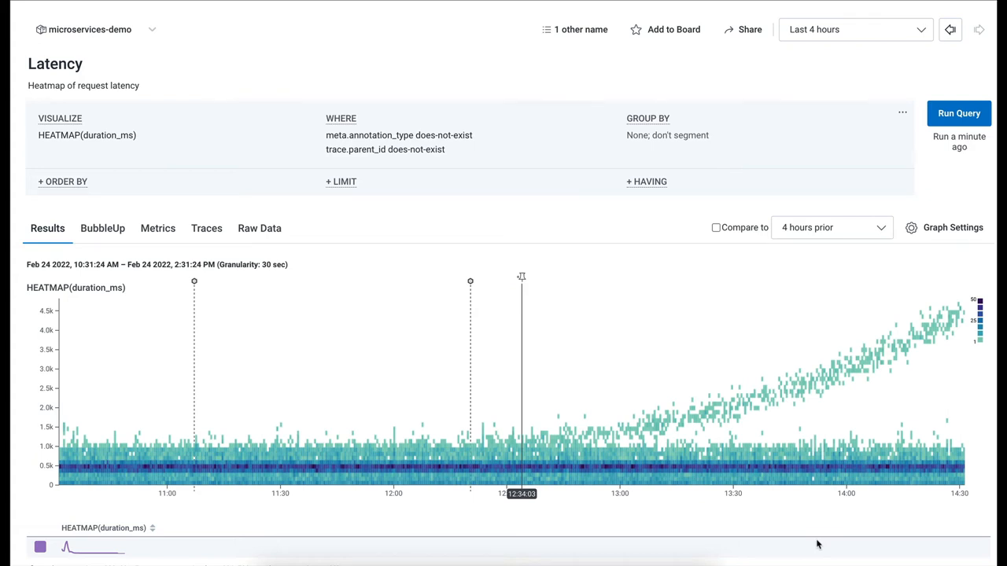
mouse_move(814, 546)
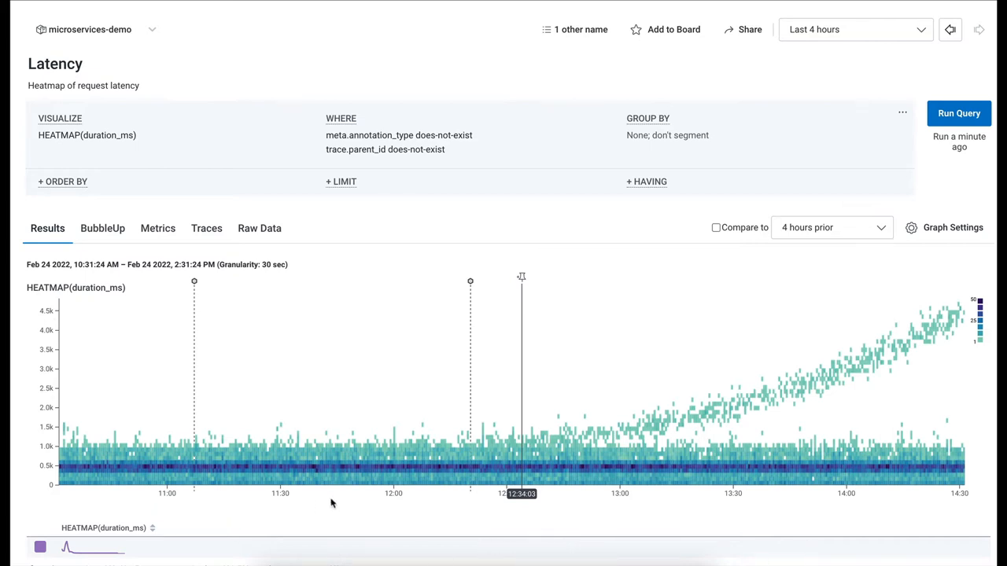
mouse_move(305, 511)
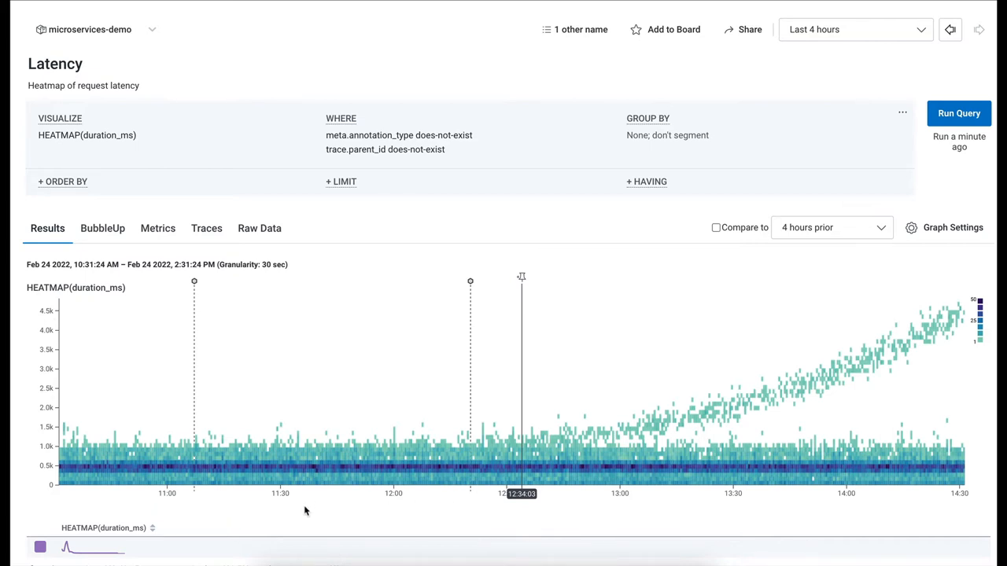
mouse_move(126, 293)
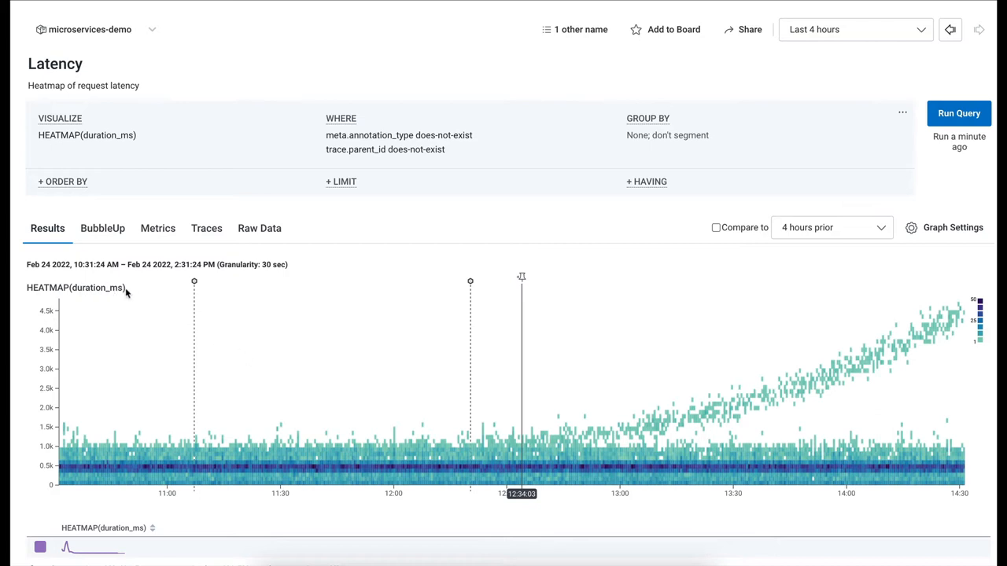
mouse_move(143, 318)
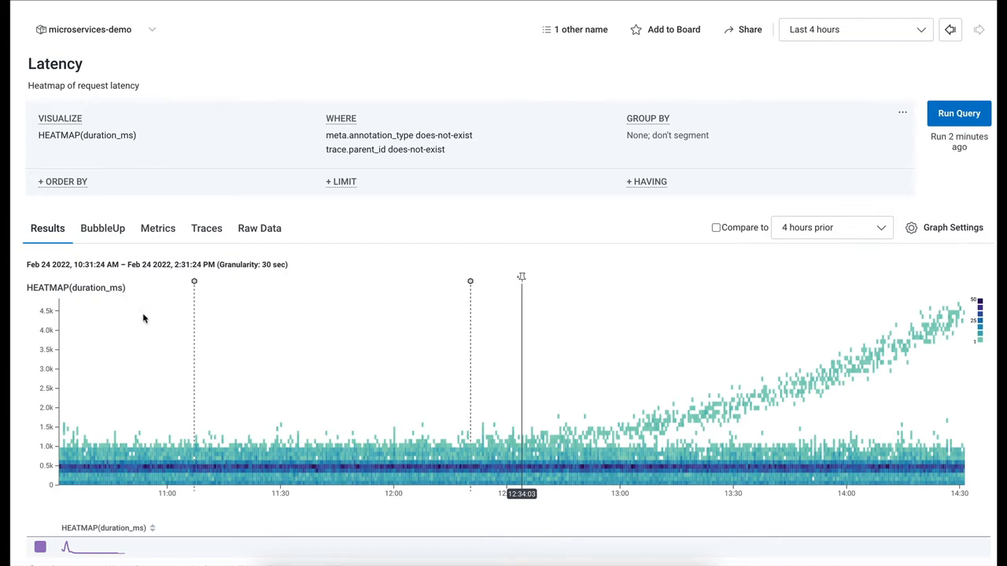
mouse_move(168, 466)
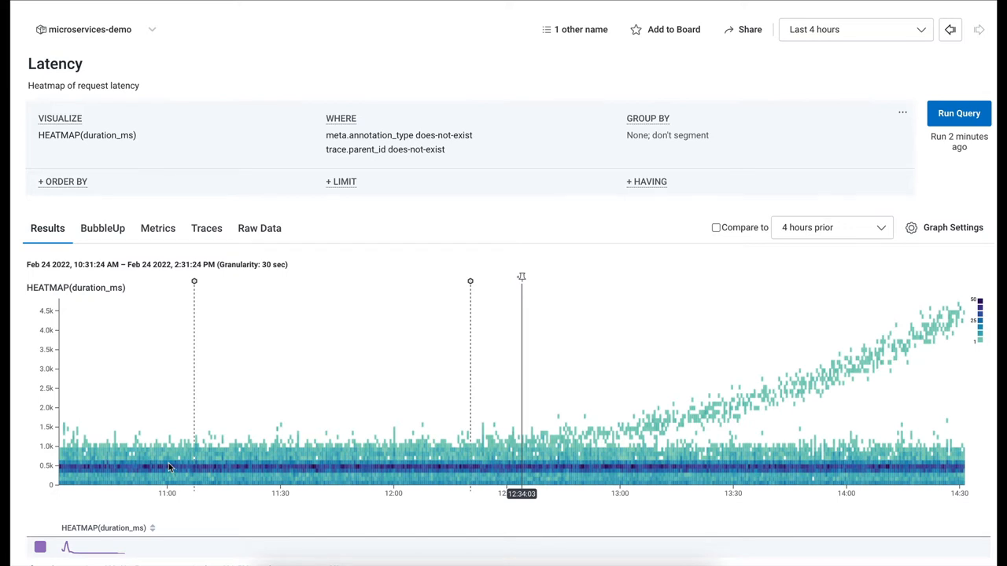
mouse_move(233, 468)
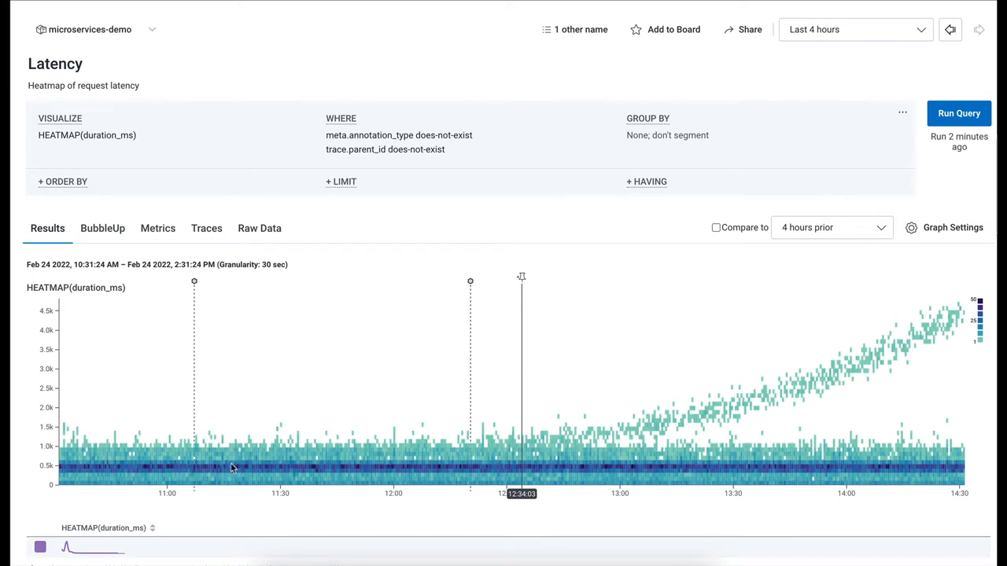
mouse_move(197, 462)
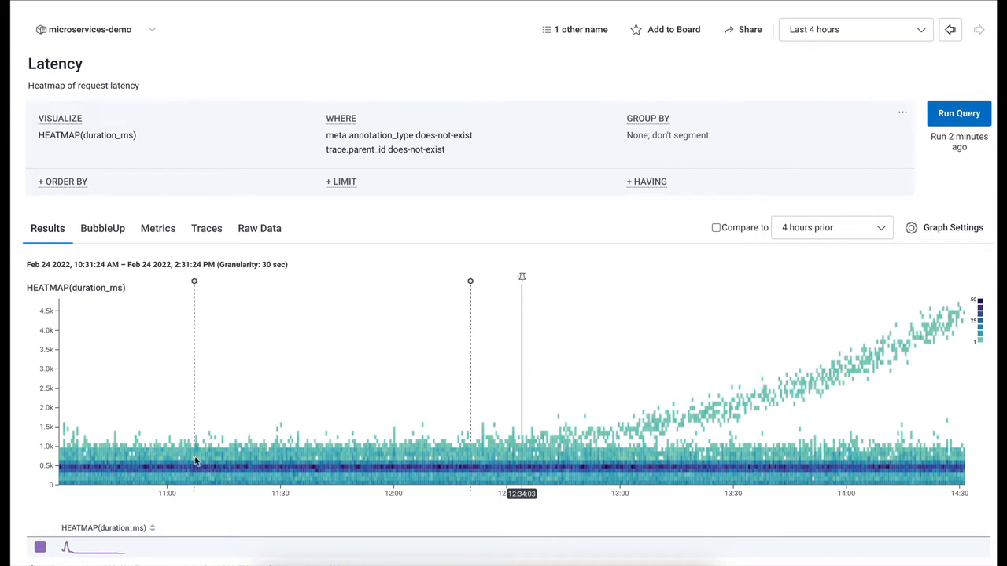
mouse_move(174, 454)
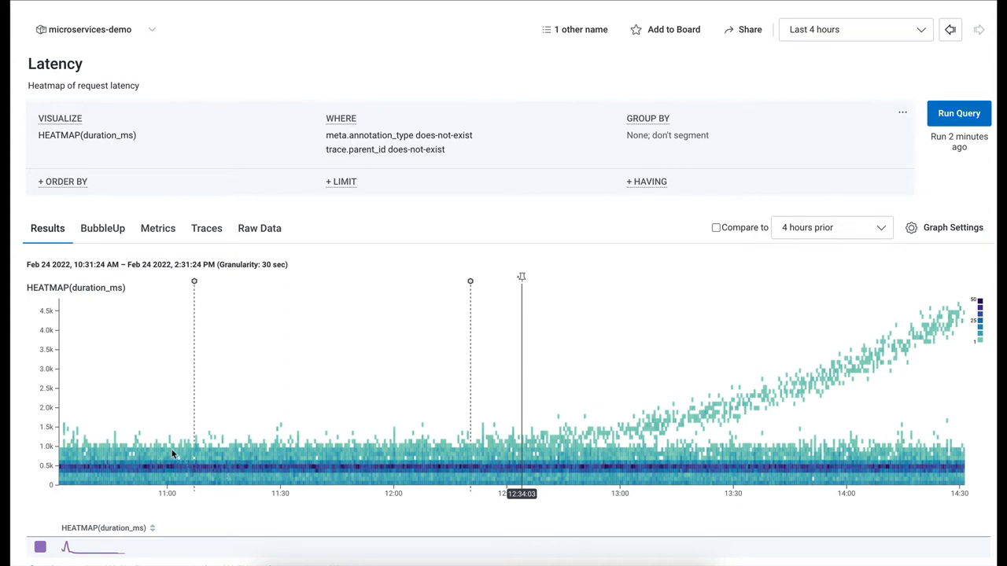
mouse_move(218, 473)
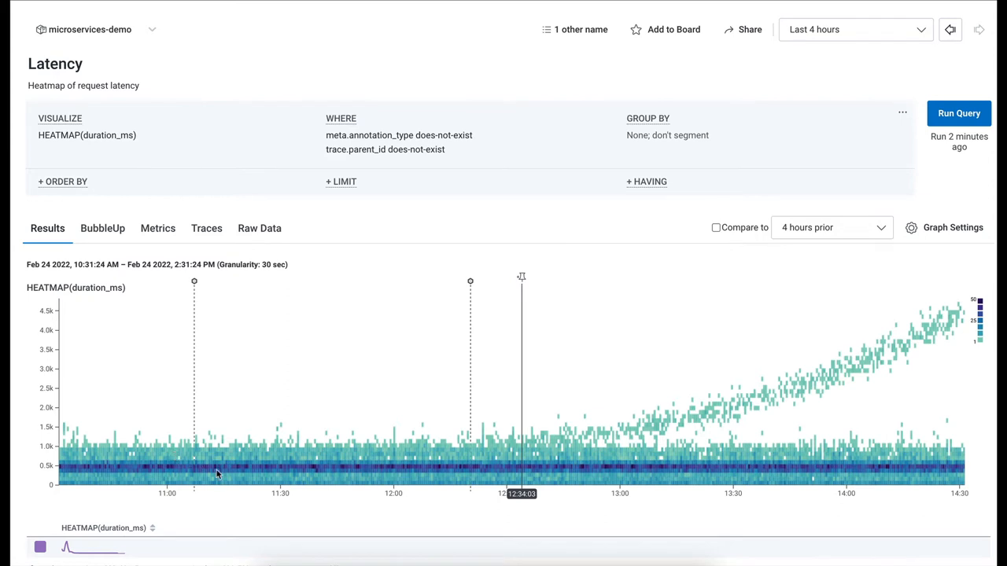
mouse_move(165, 476)
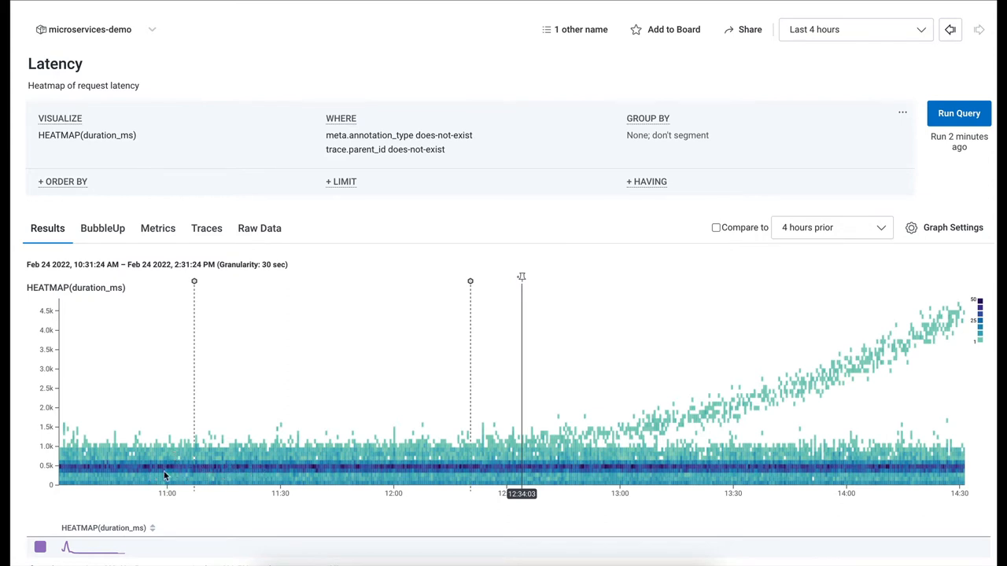
mouse_move(57, 470)
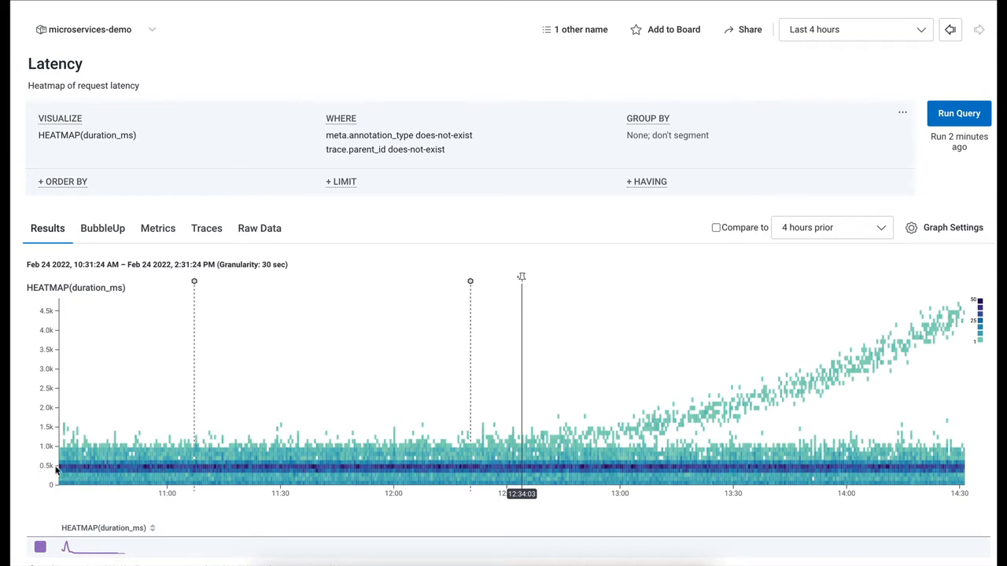
mouse_move(184, 467)
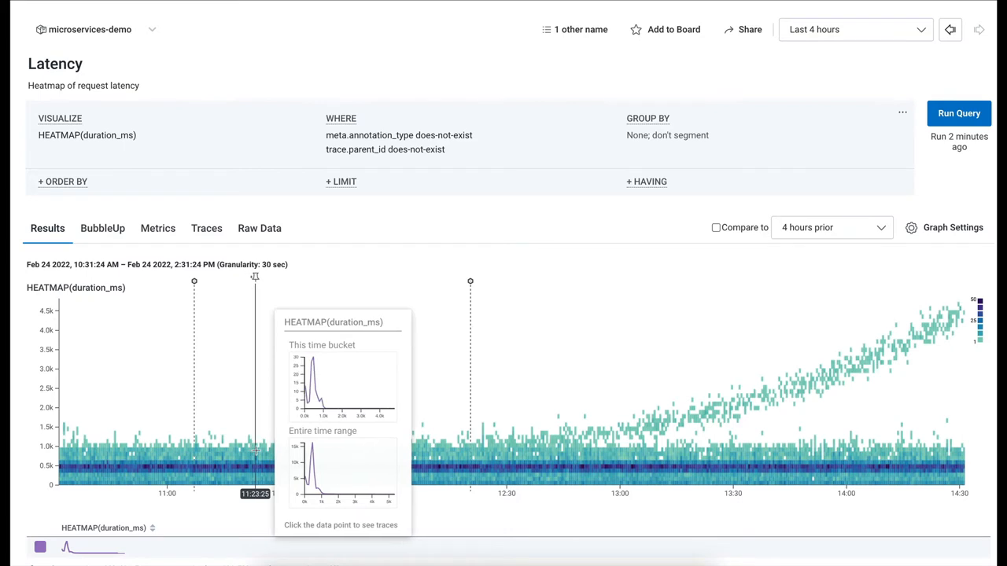
mouse_move(298, 452)
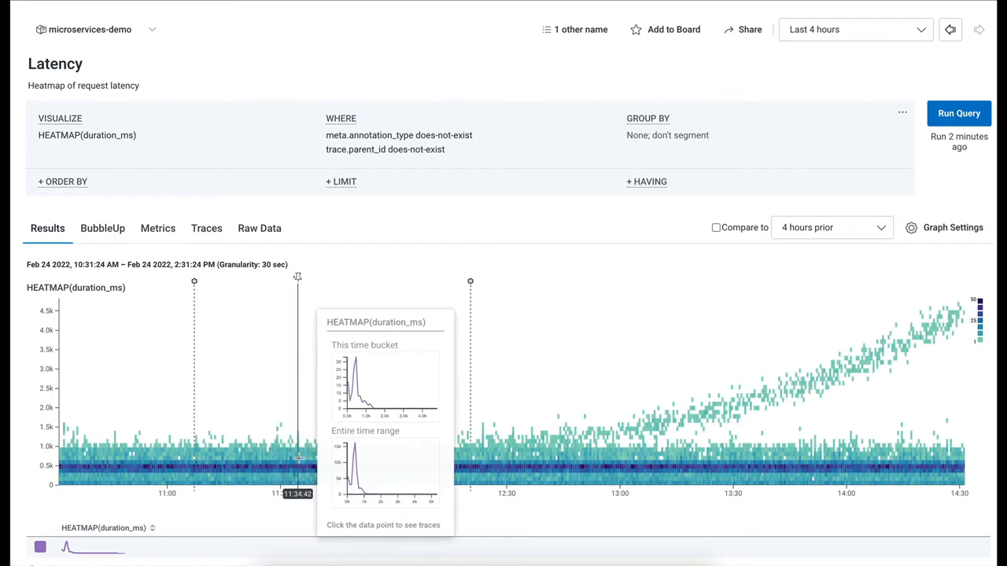
mouse_move(339, 456)
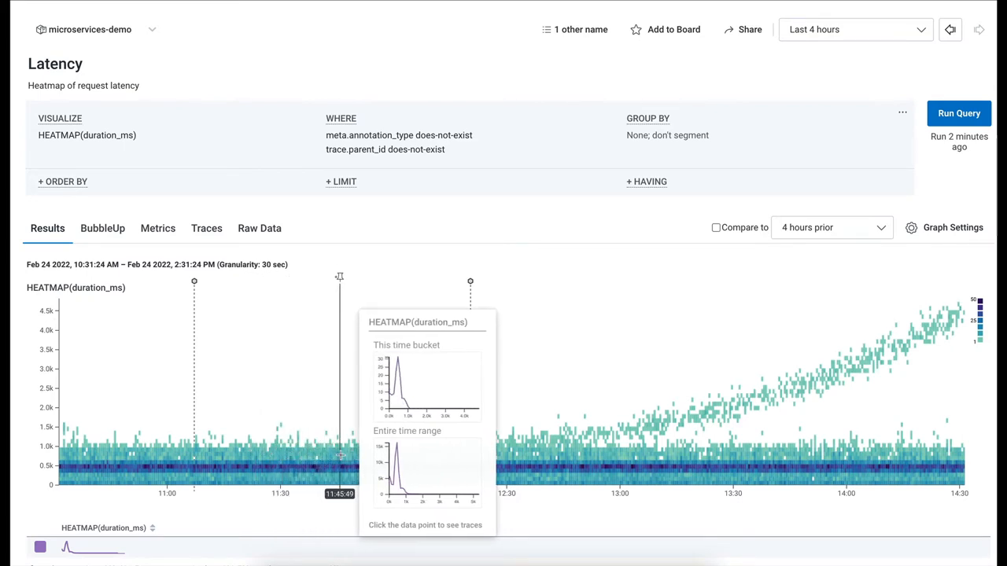
mouse_move(328, 448)
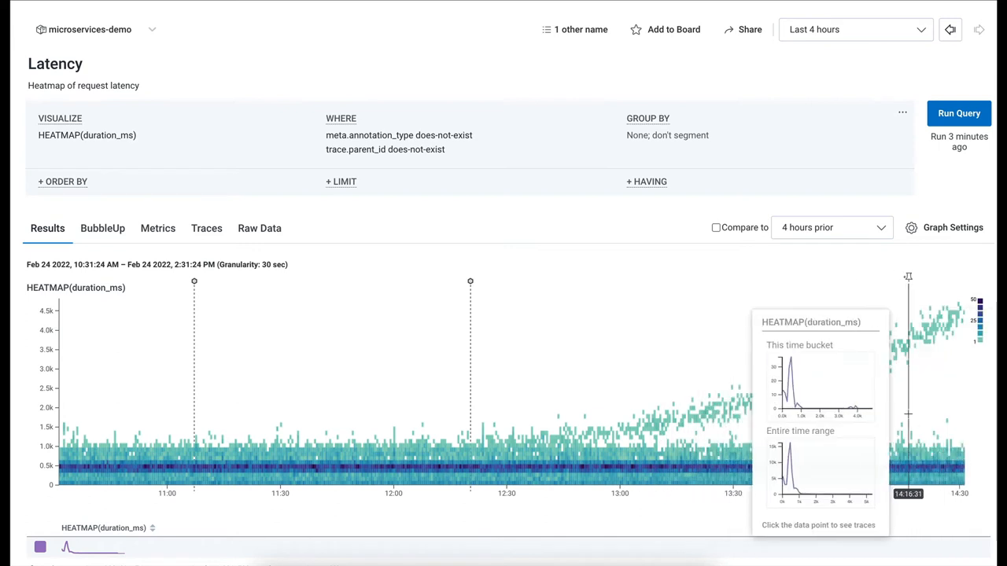
mouse_move(963, 400)
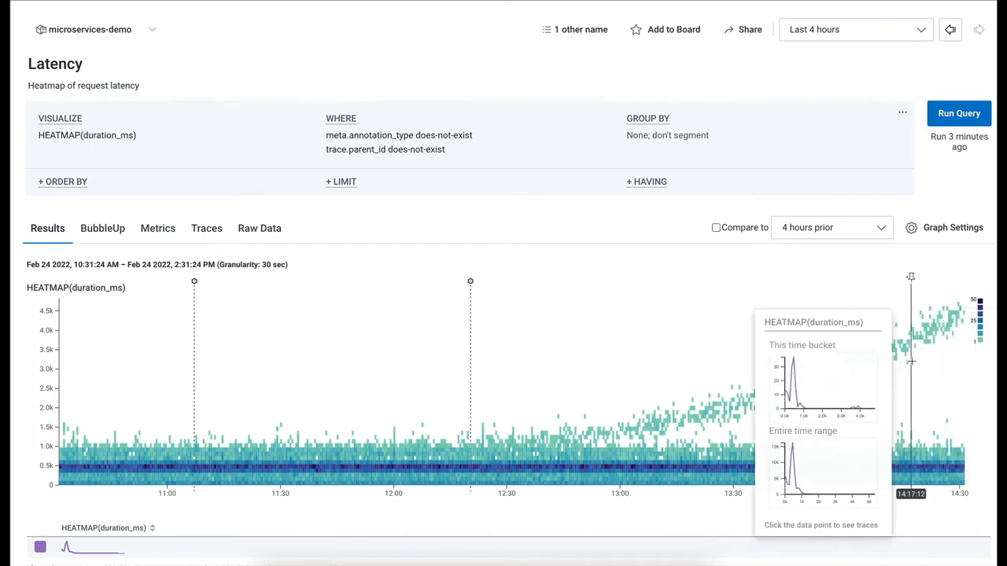
mouse_move(949, 362)
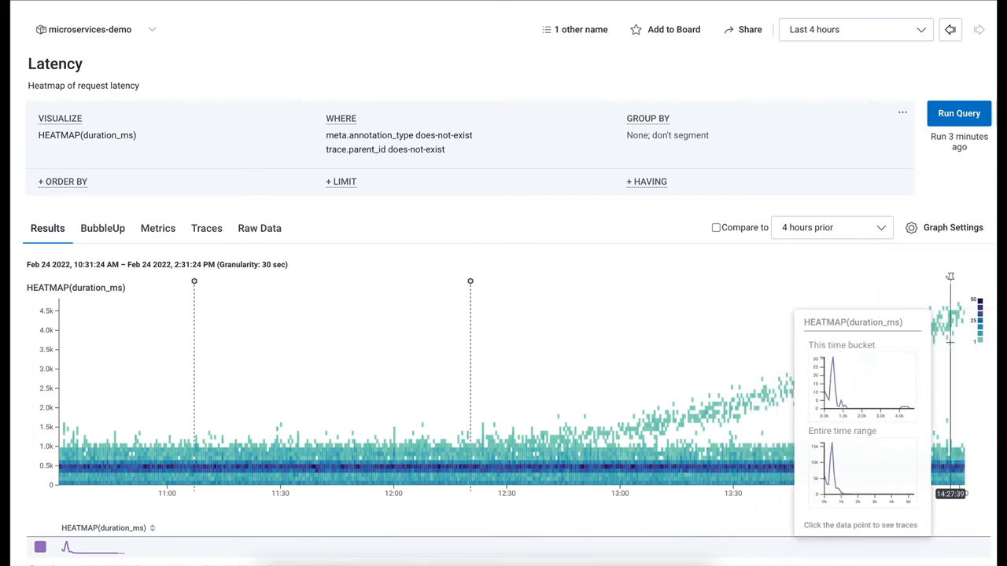
mouse_move(264, 276)
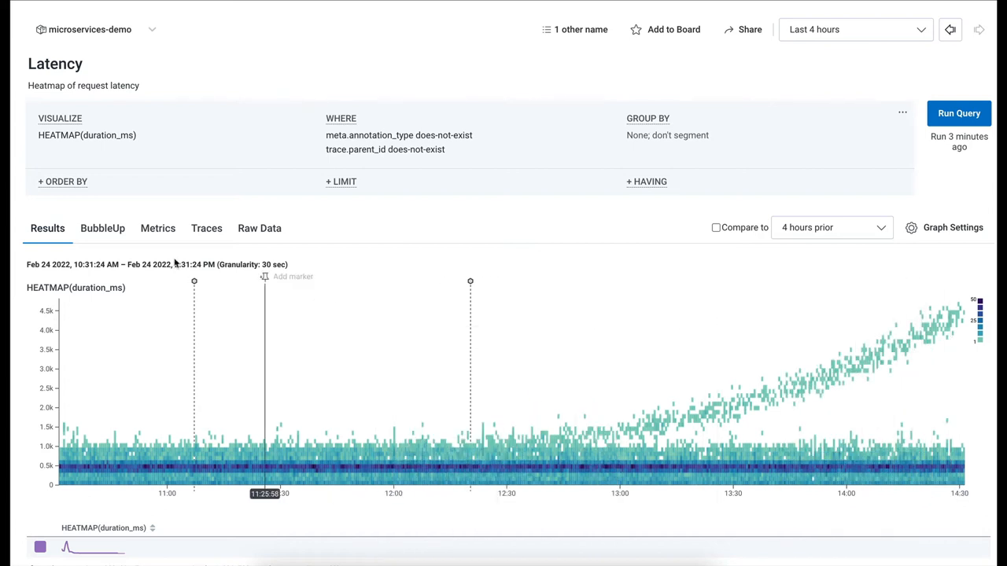
Switch to the BubbleUp comparison and scroll down to the dimension histograms
click(102, 228)
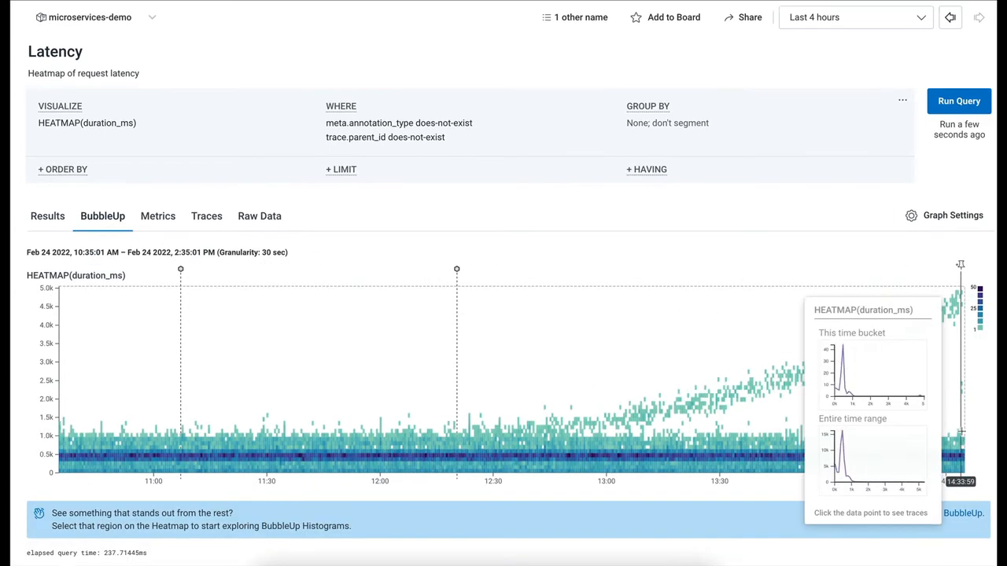
mouse_move(805, 432)
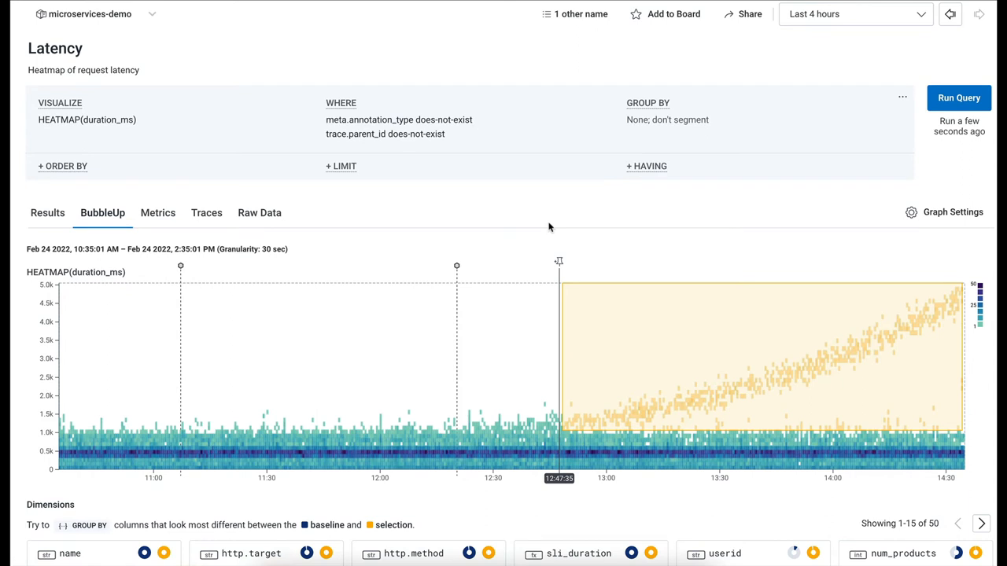
mouse_move(832, 261)
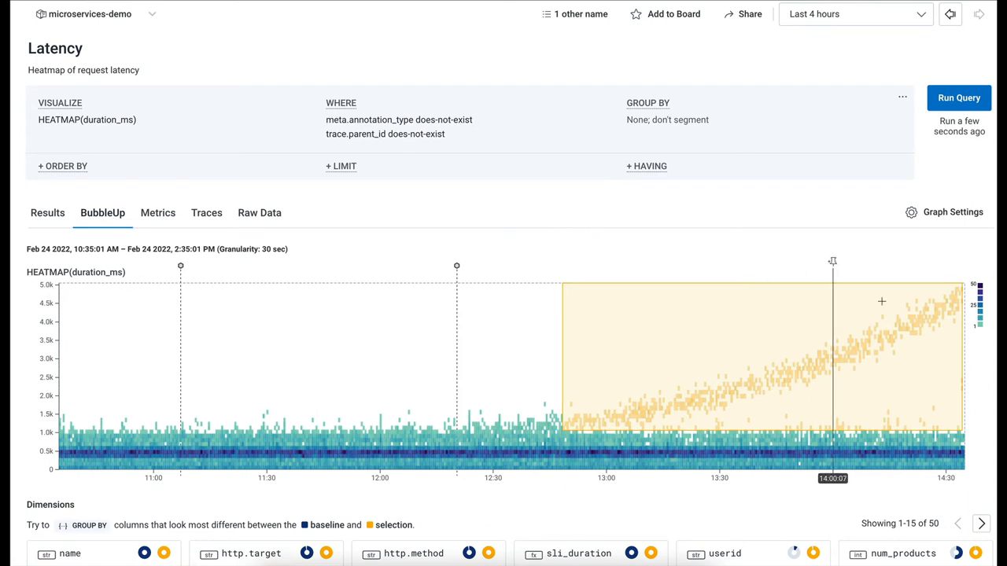
mouse_move(793, 370)
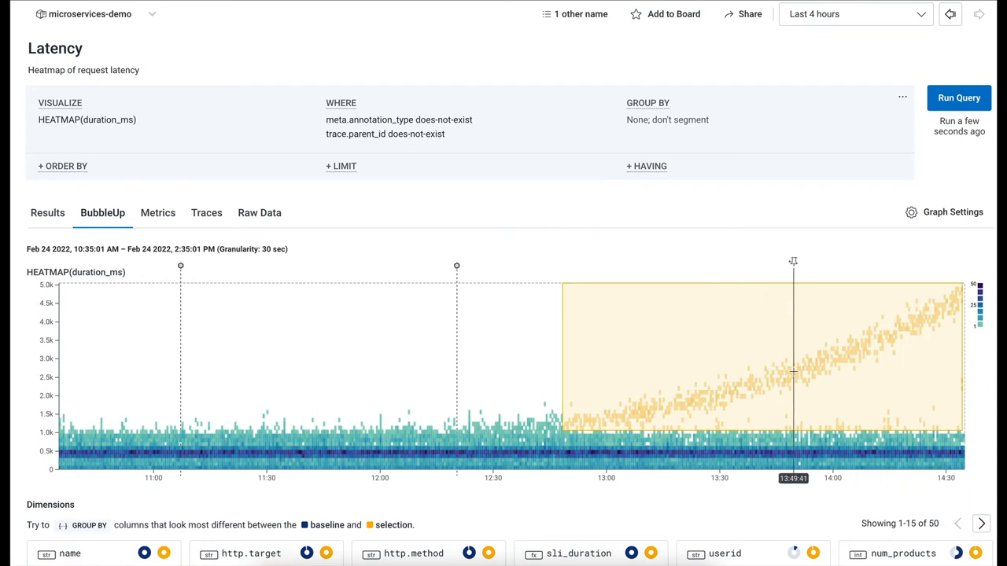
mouse_move(808, 370)
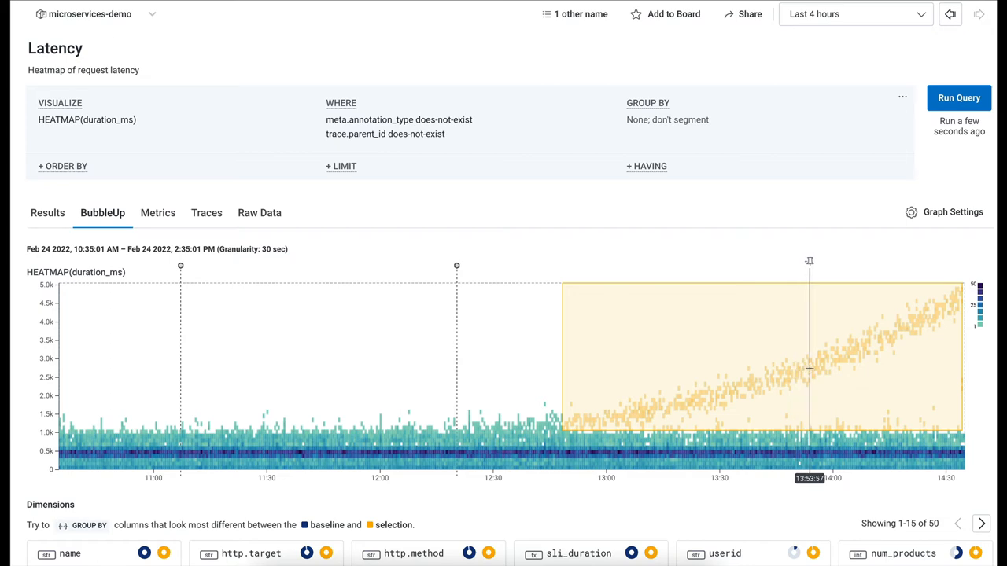
mouse_move(593, 250)
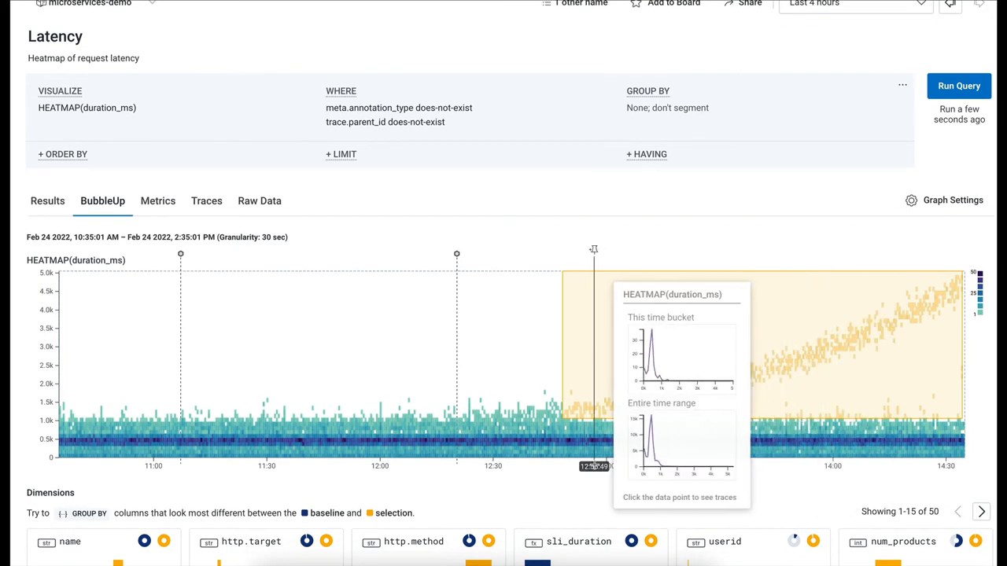
scroll(down, 3)
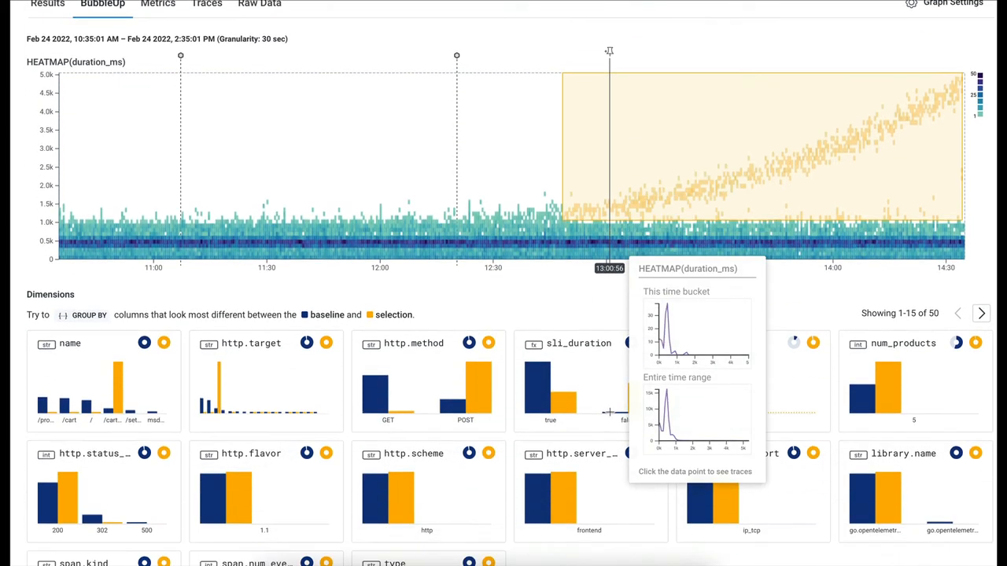
scroll(down, 3)
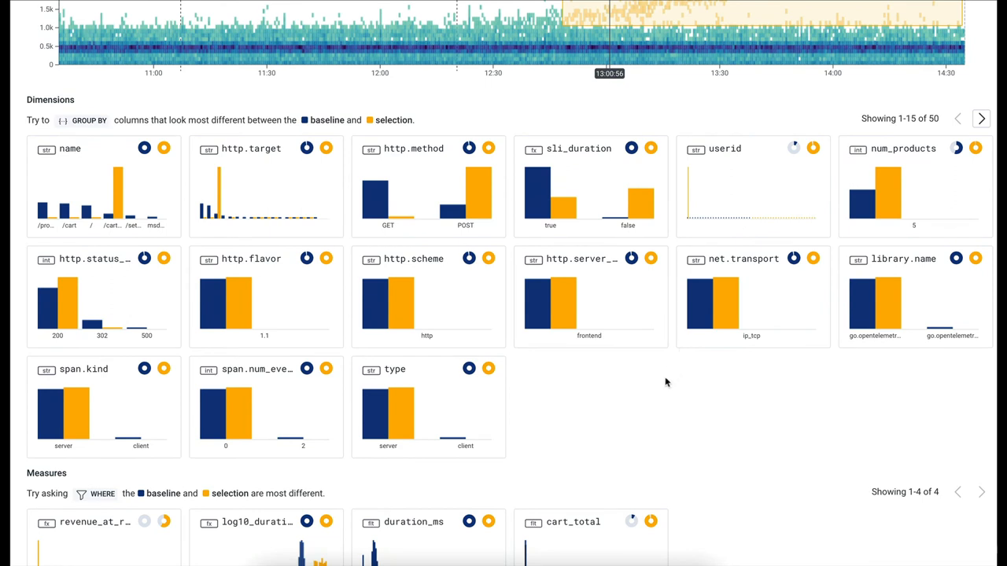
mouse_move(464, 196)
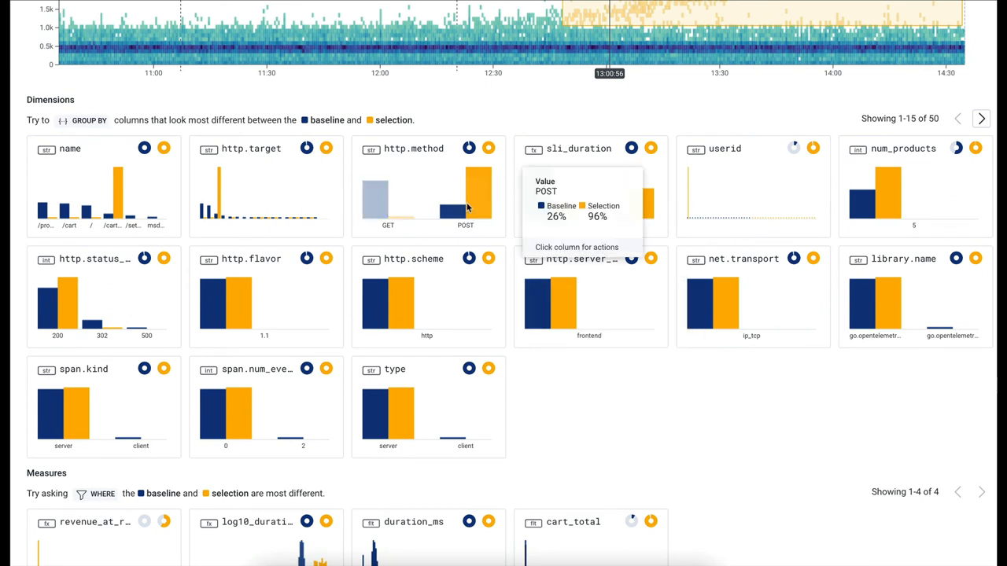
mouse_move(471, 197)
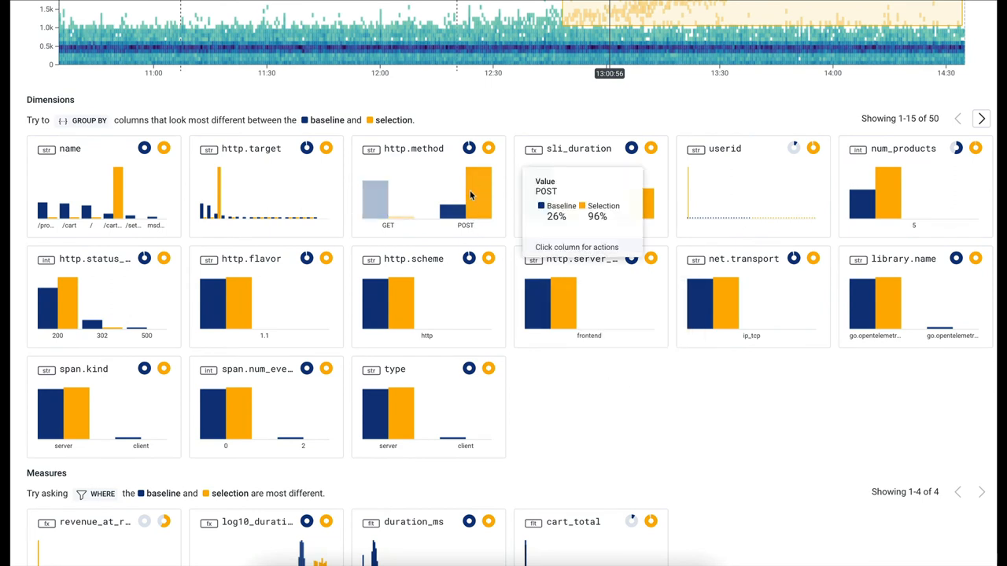
mouse_move(458, 218)
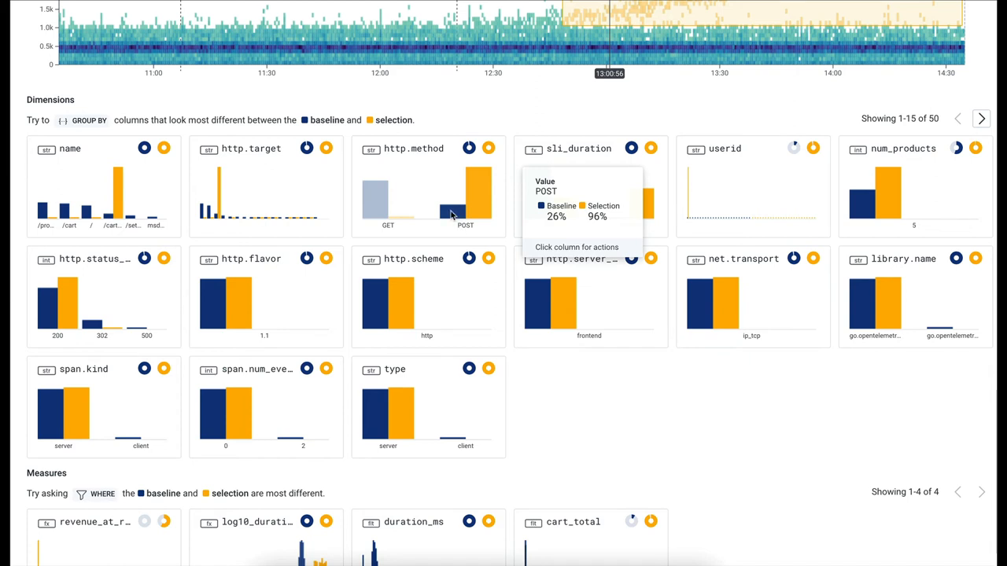
mouse_move(233, 187)
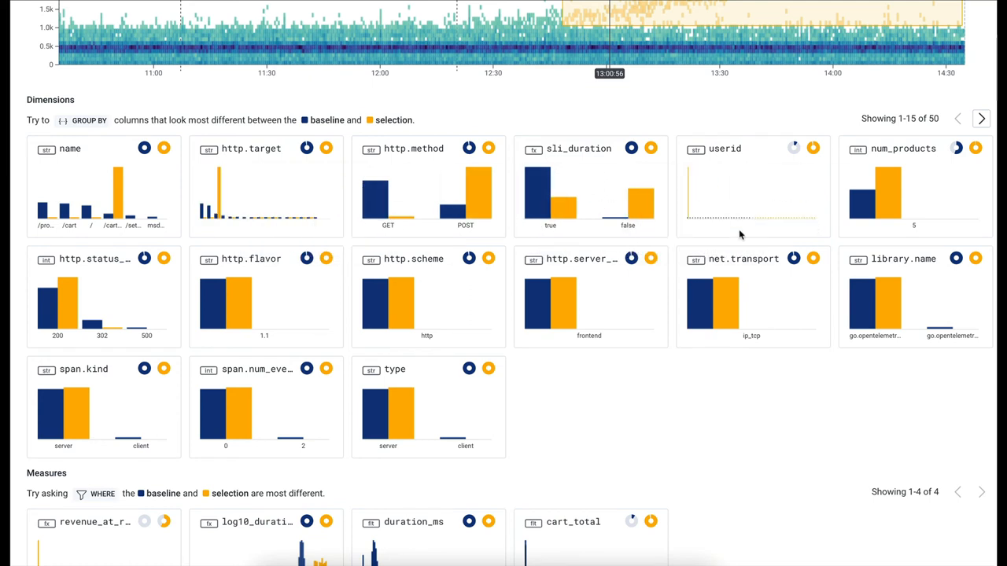
mouse_move(275, 154)
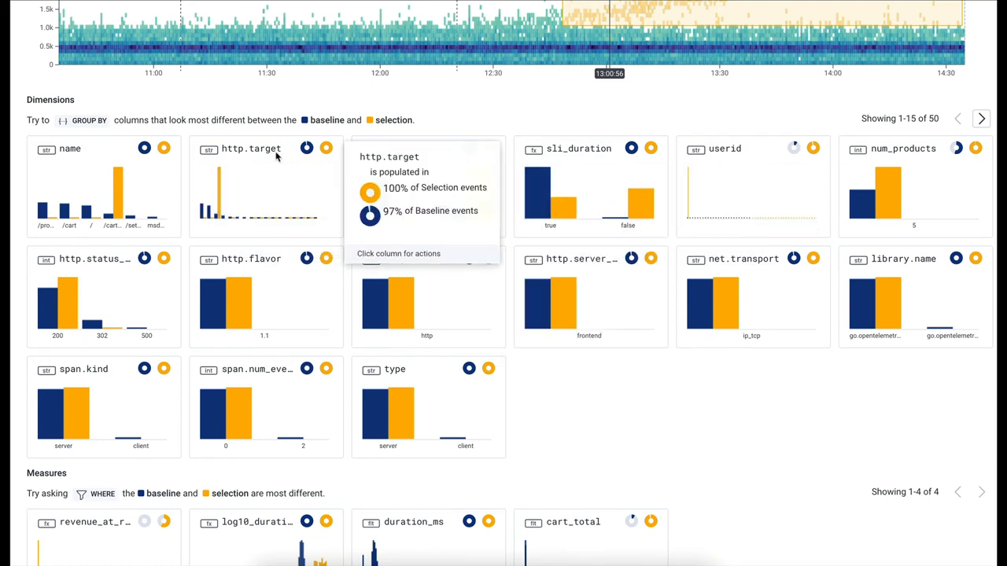
mouse_move(464, 413)
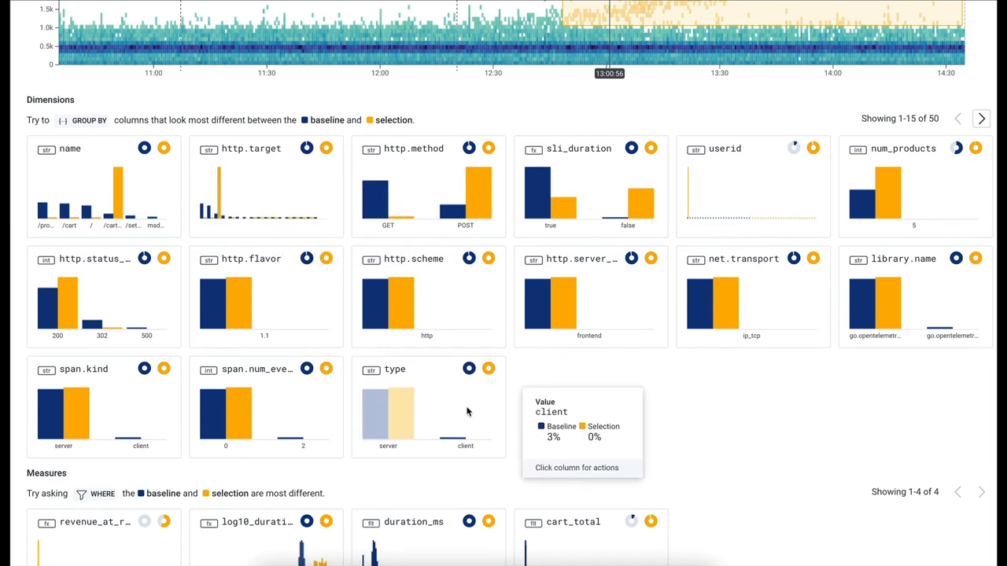
mouse_move(592, 417)
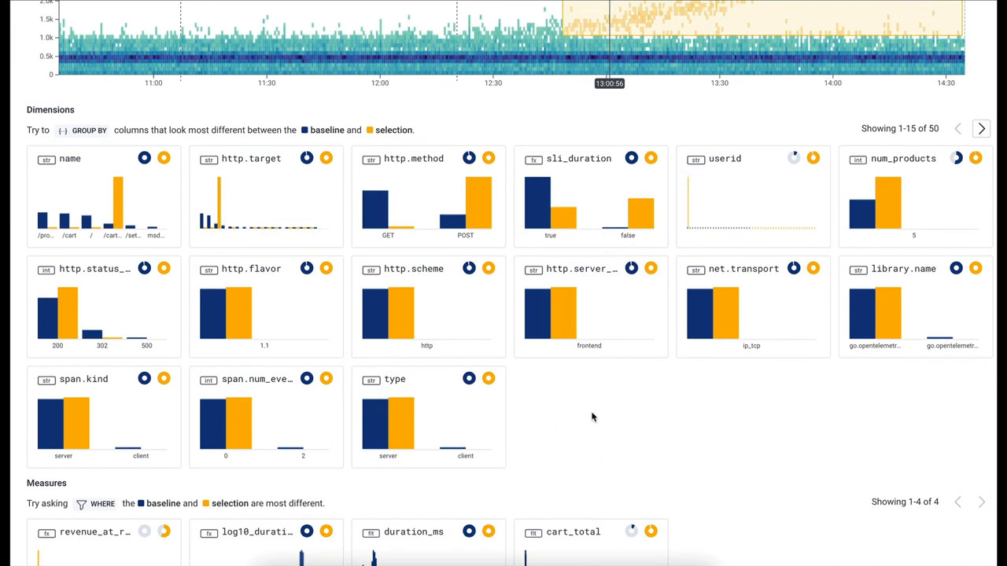
mouse_move(540, 445)
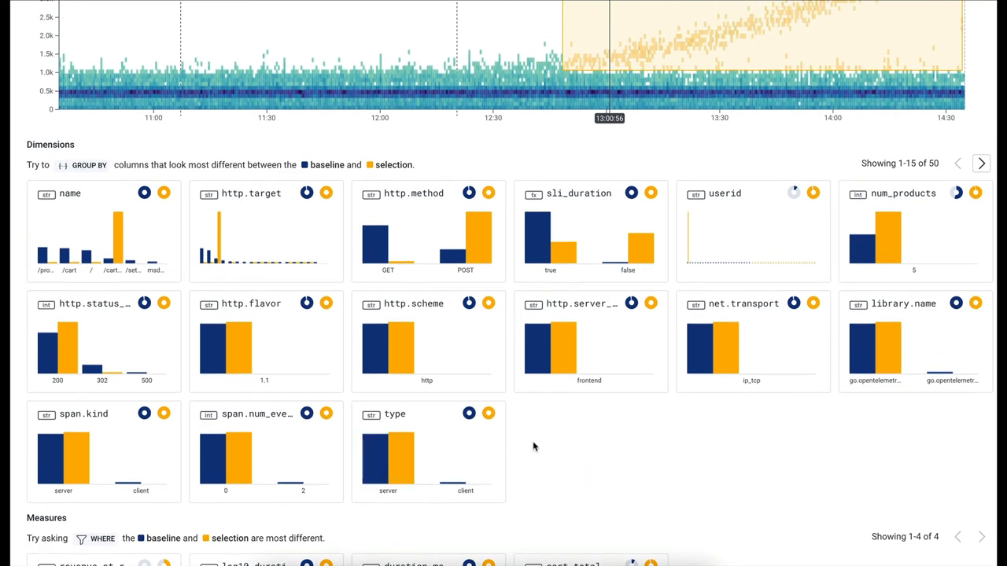
mouse_move(221, 240)
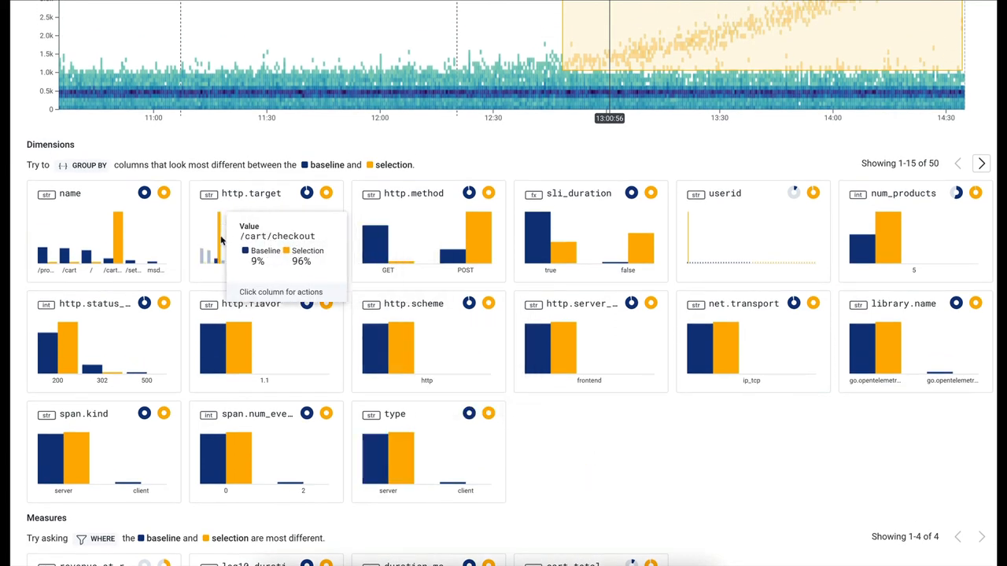
mouse_move(235, 246)
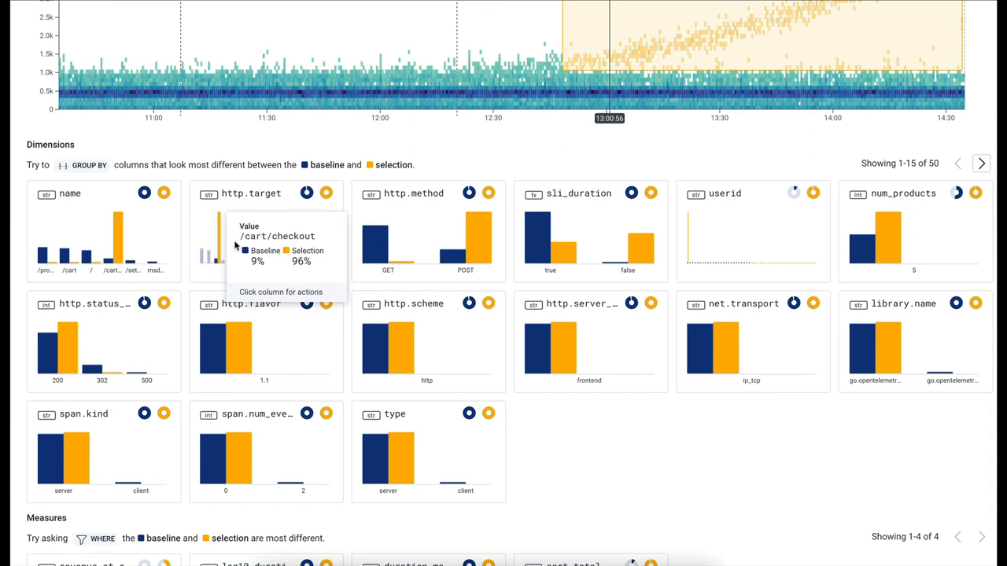
mouse_move(246, 230)
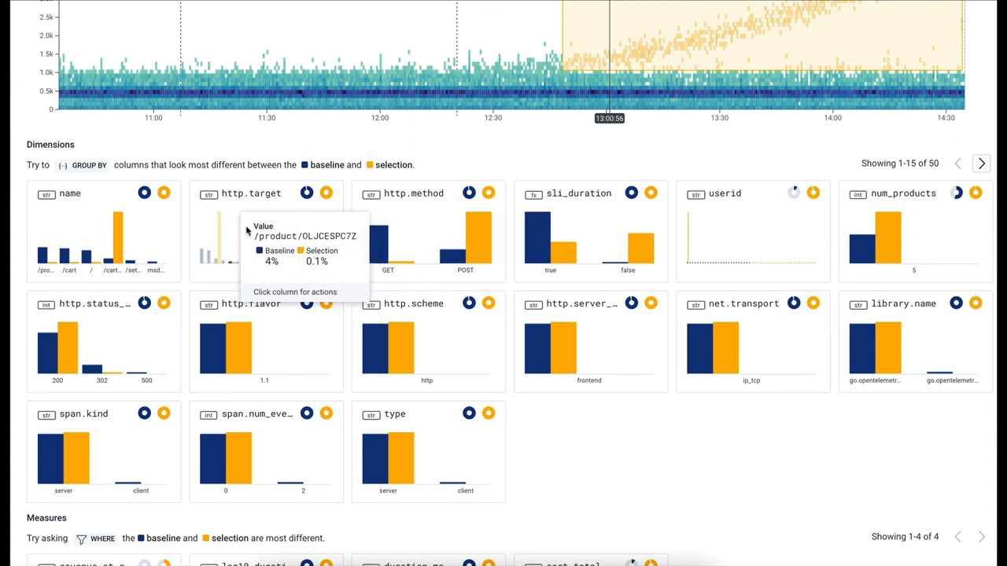
mouse_move(315, 223)
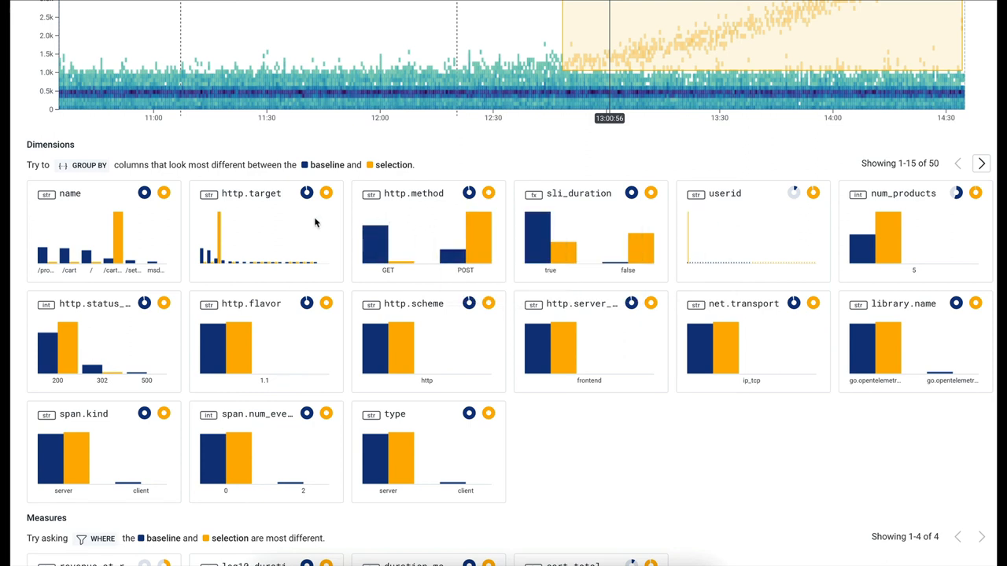
mouse_move(219, 228)
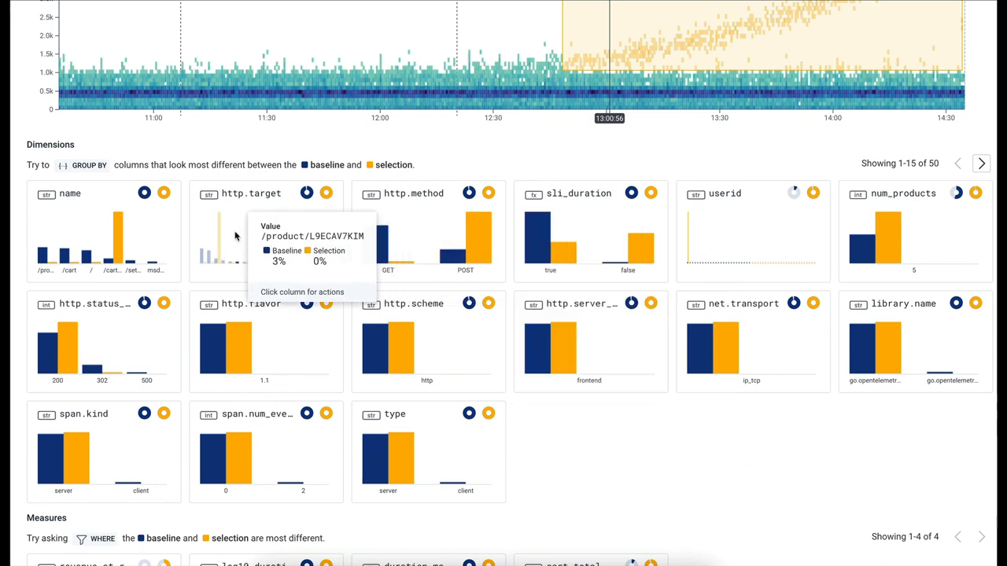
mouse_move(218, 228)
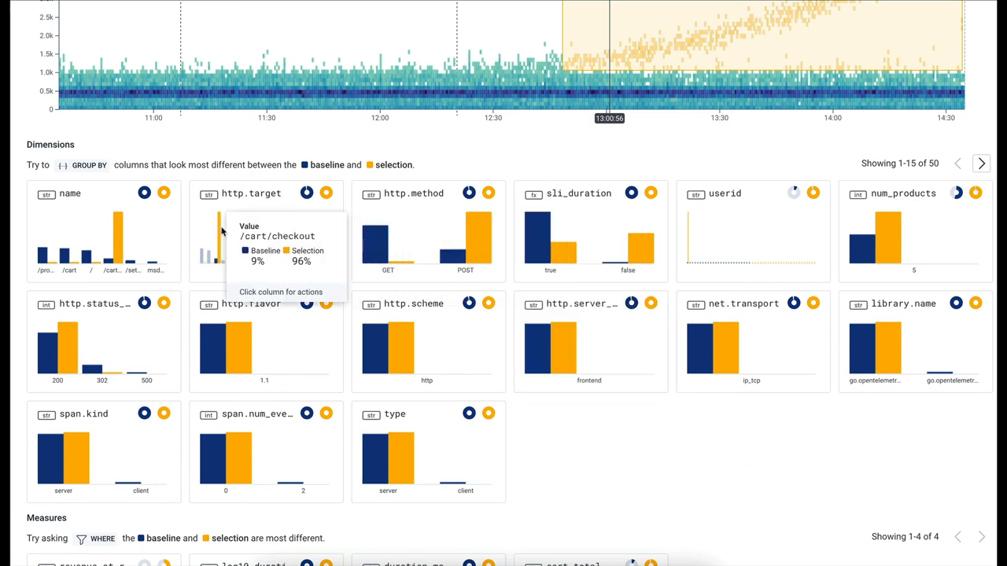
mouse_move(206, 252)
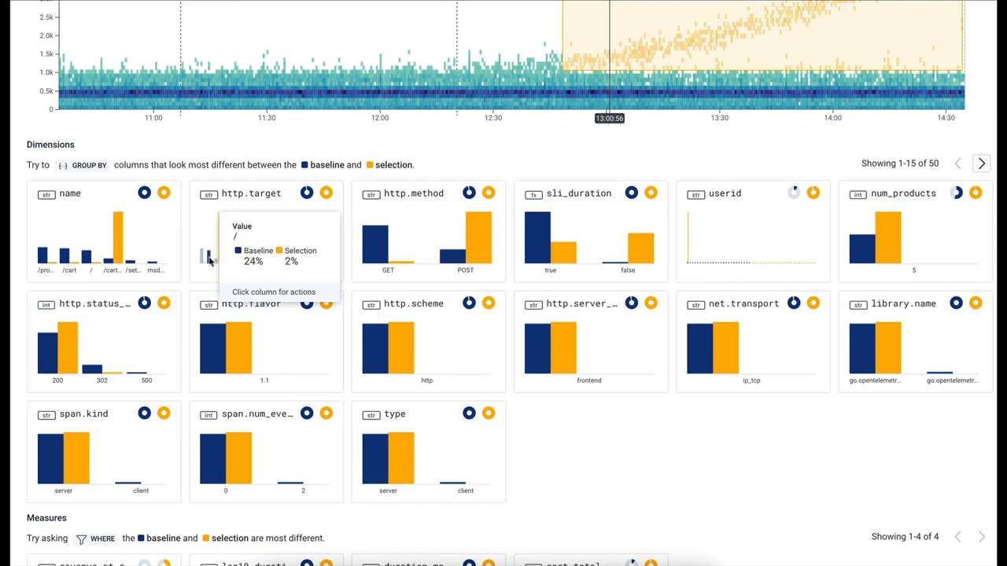
Open the value actions for the /cart/checkout bar in the http.target chart
click(220, 236)
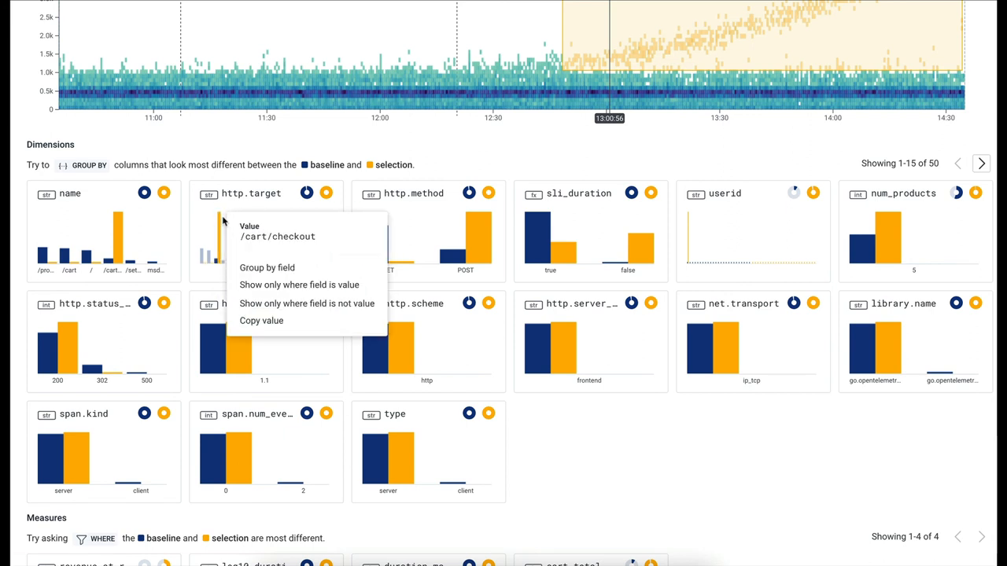